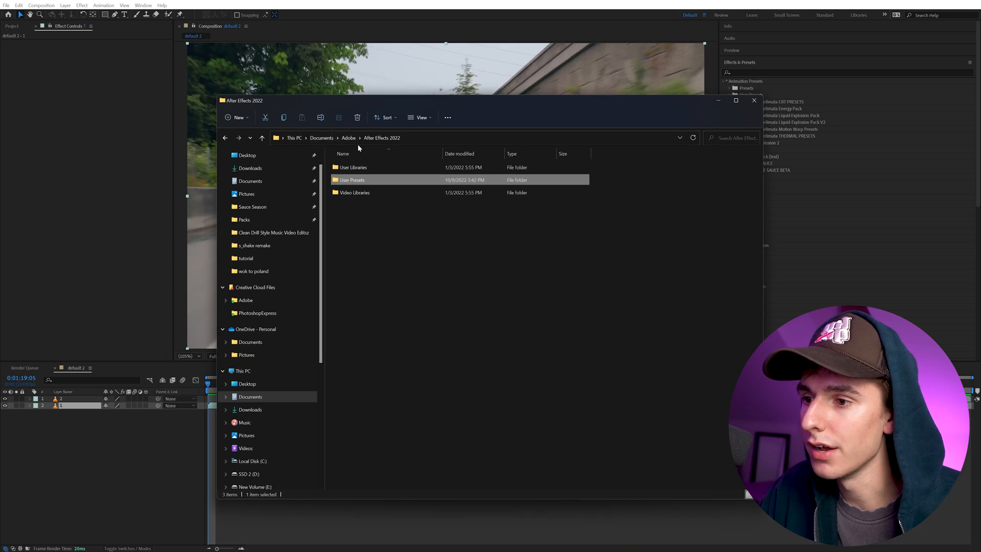
Look over the After Effects 2022 User Presets folder in File Explorer, then close it
double_click(352, 179)
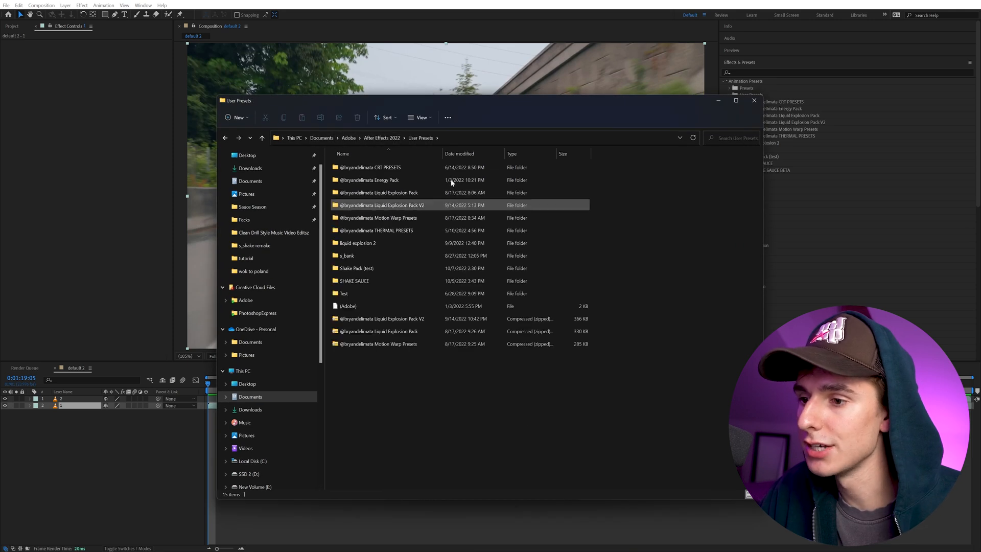
click(754, 100)
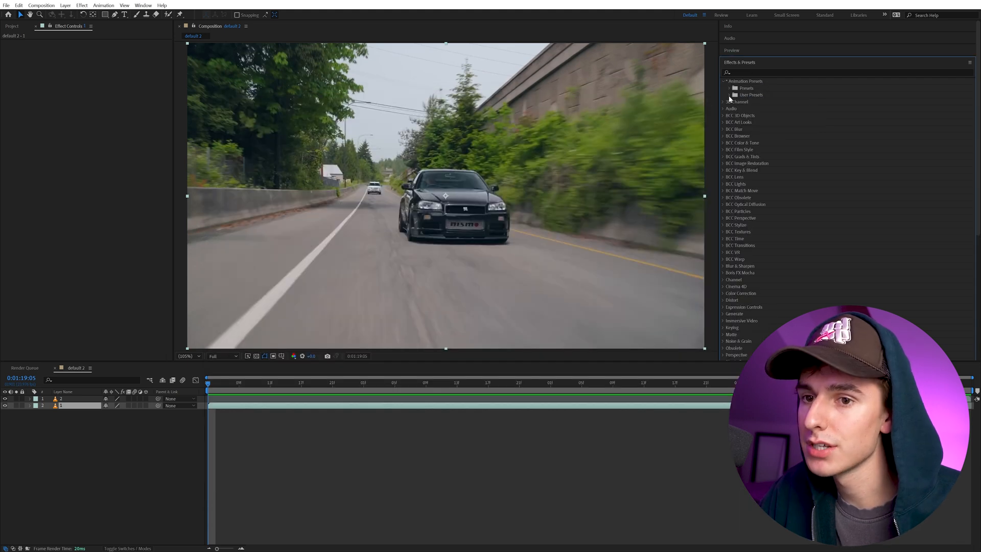
Expand User Presets to show SHAKE SAUCE BETA and add Adjustment Layer 6 to the composition
click(728, 95)
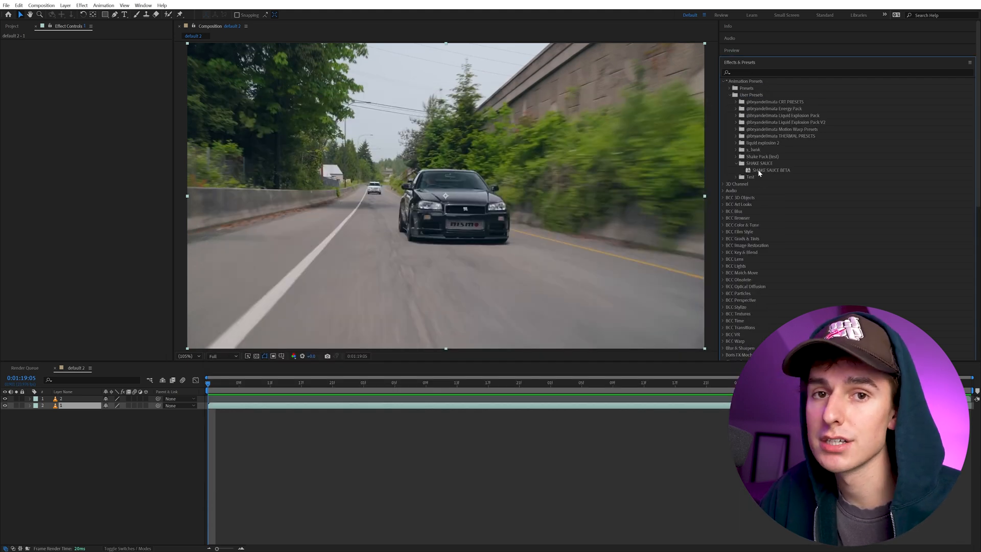
right_click(75, 368)
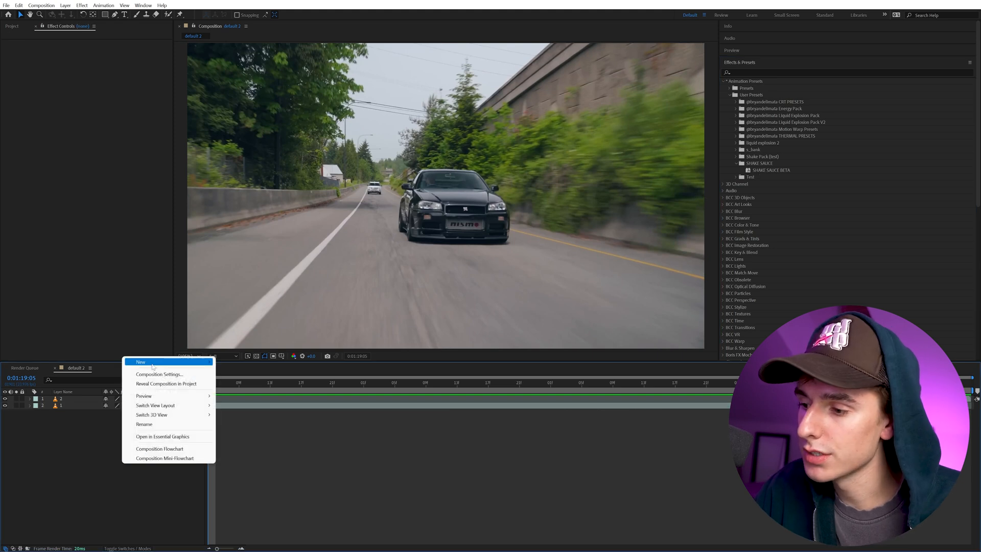
mouse_move(142, 361)
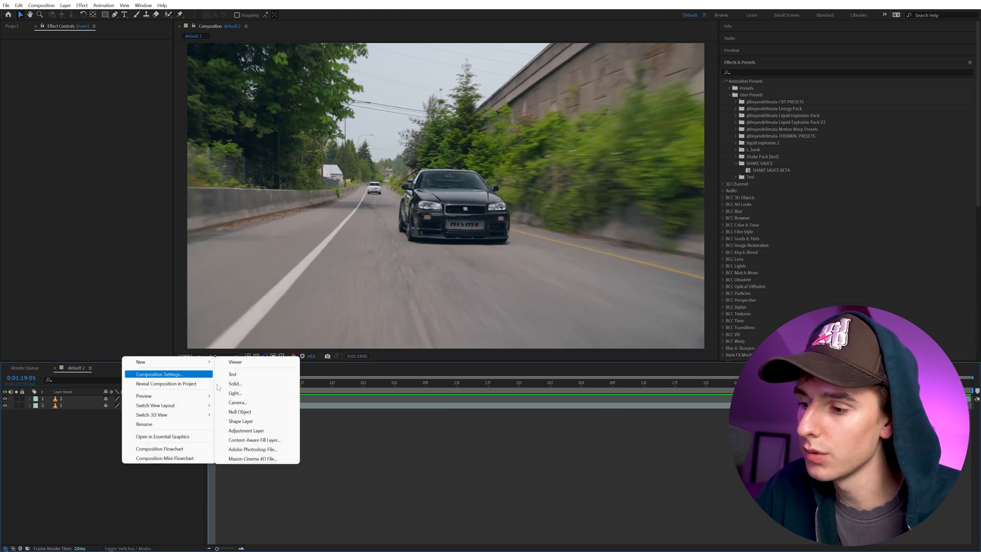
click(245, 430)
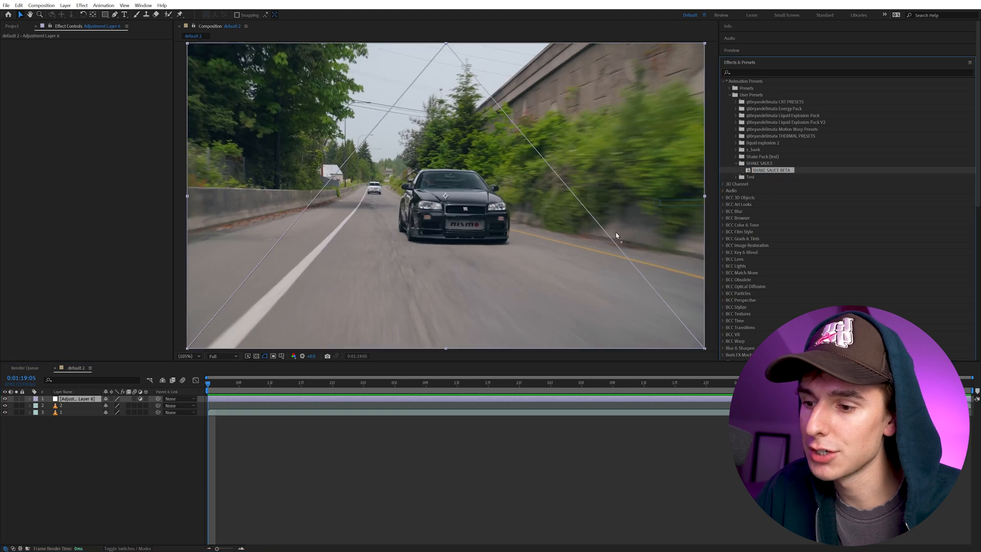
Apply SHAKE SAUCE BETA to Adjustment Layer 6 and expand its position, rotate and scale sliders
double_click(771, 169)
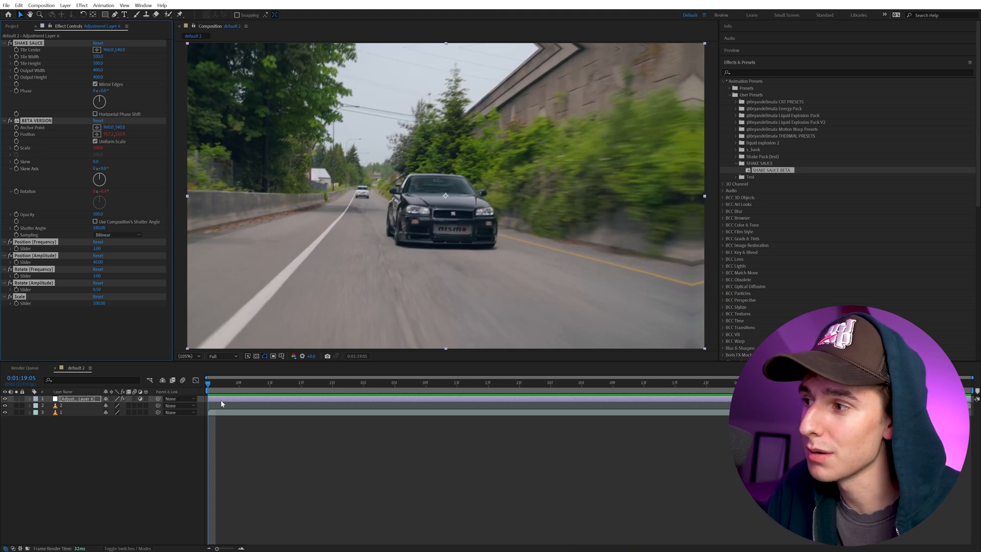
mouse_move(62, 190)
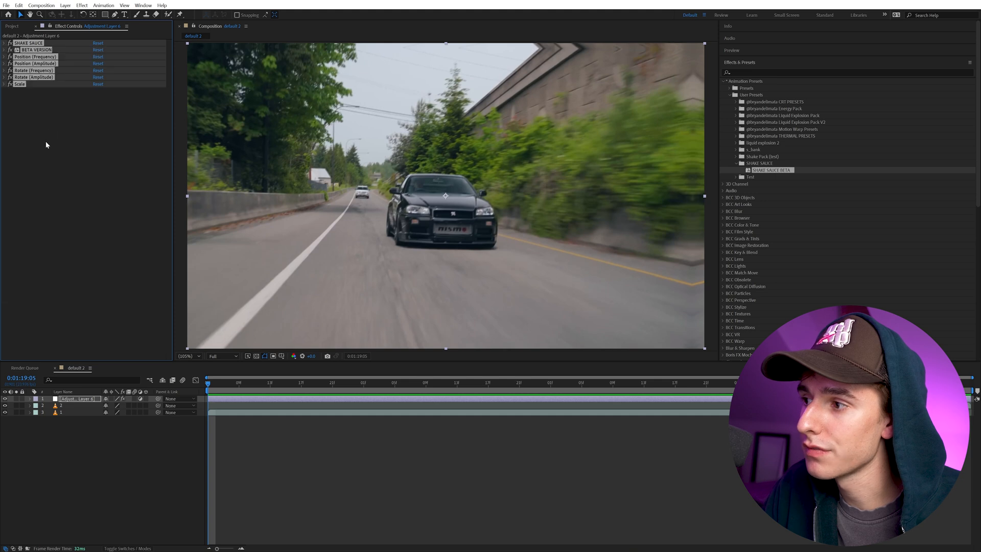
click(35, 56)
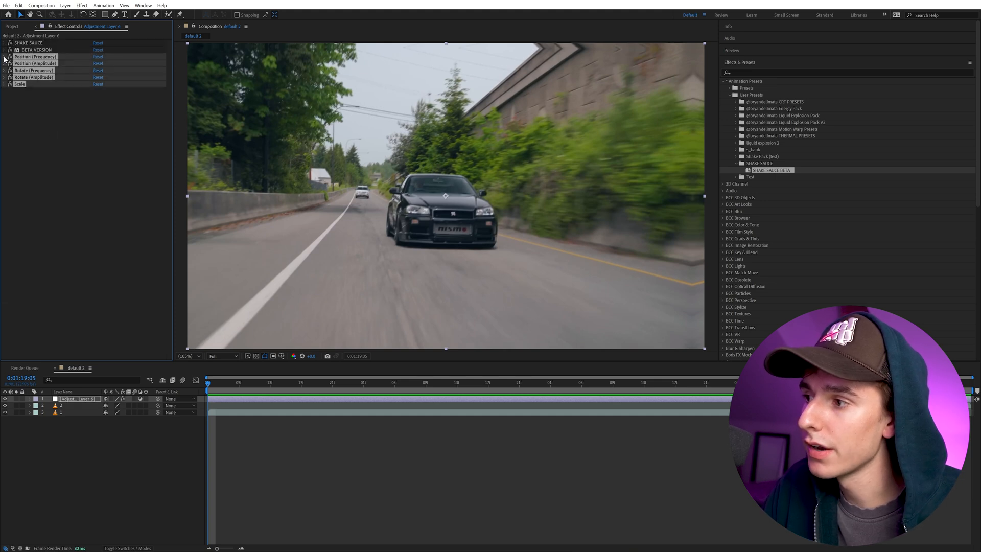
click(5, 56)
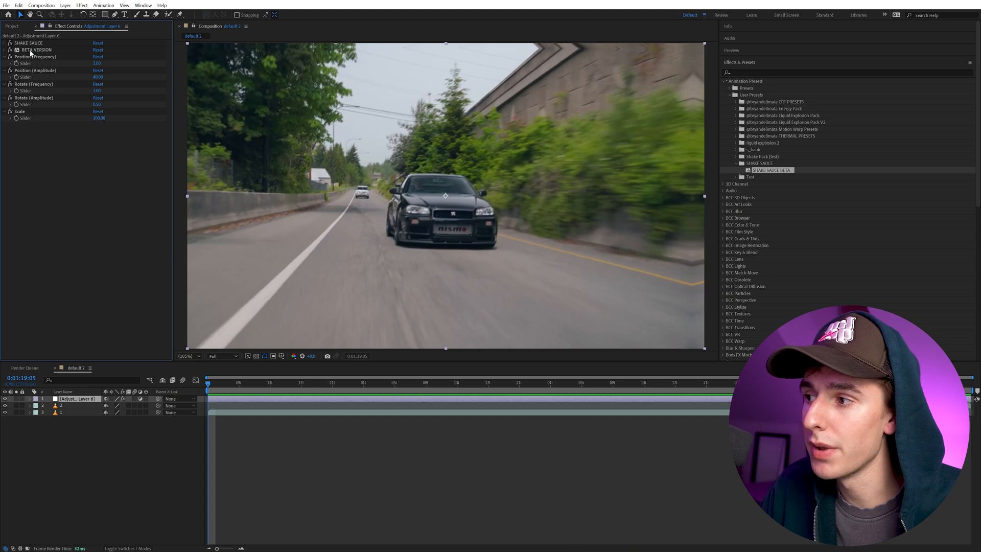
mouse_move(19, 58)
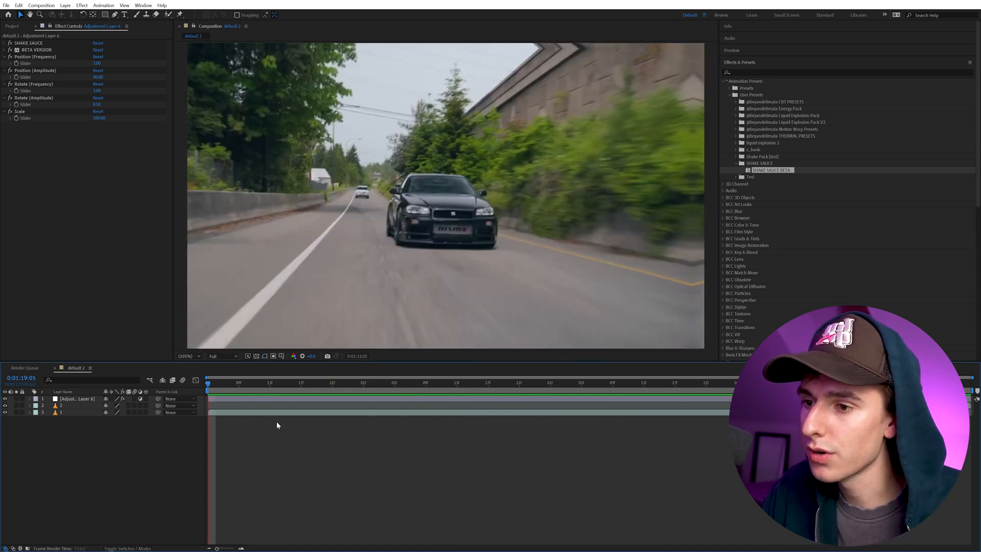
Scrub the shake amplitude and Scale sliders to test the effect, returning Scale to 100
click(300, 382)
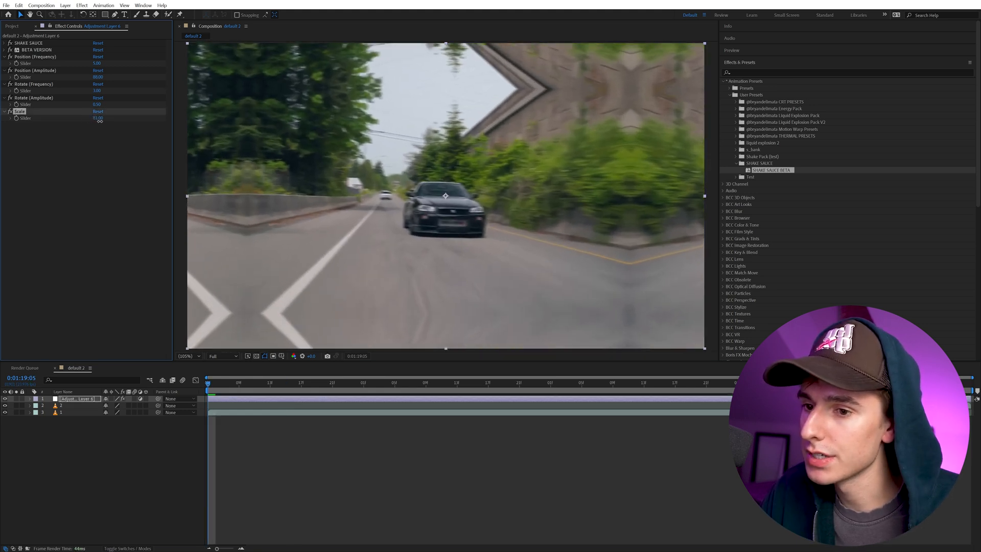
drag(97, 117, 110, 117)
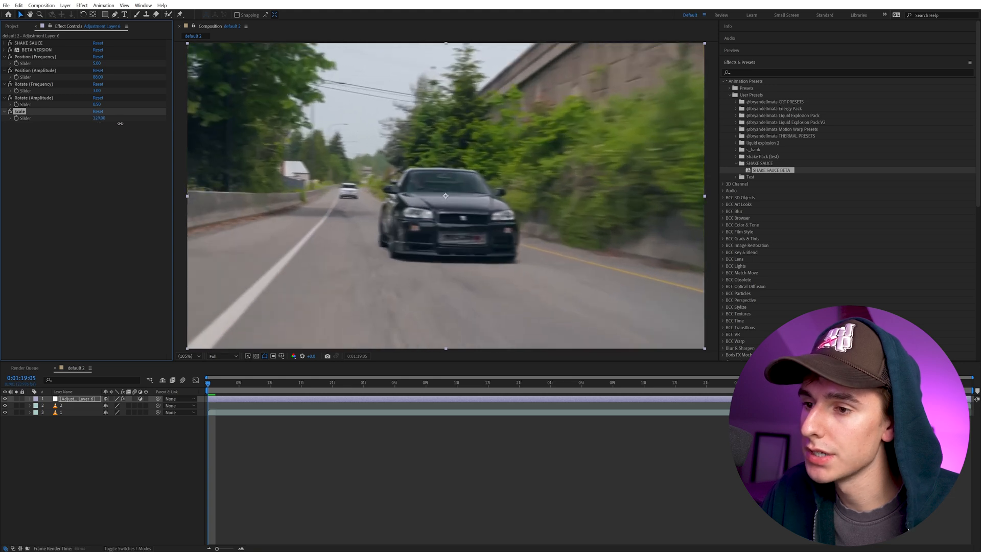
click(99, 117)
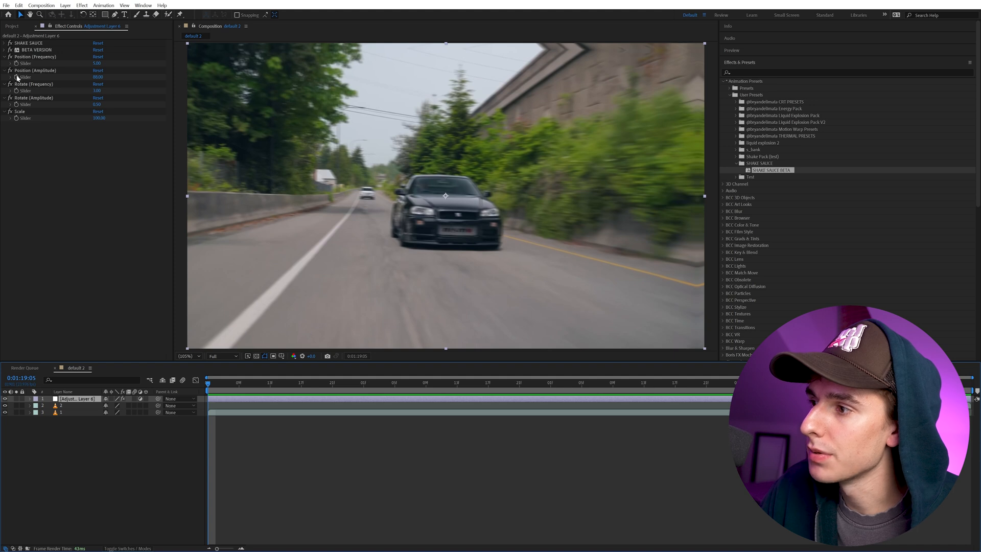
Keyframe Position Amplitude, Rotate Amplitude and Scale so the opening shake settles down
click(32, 98)
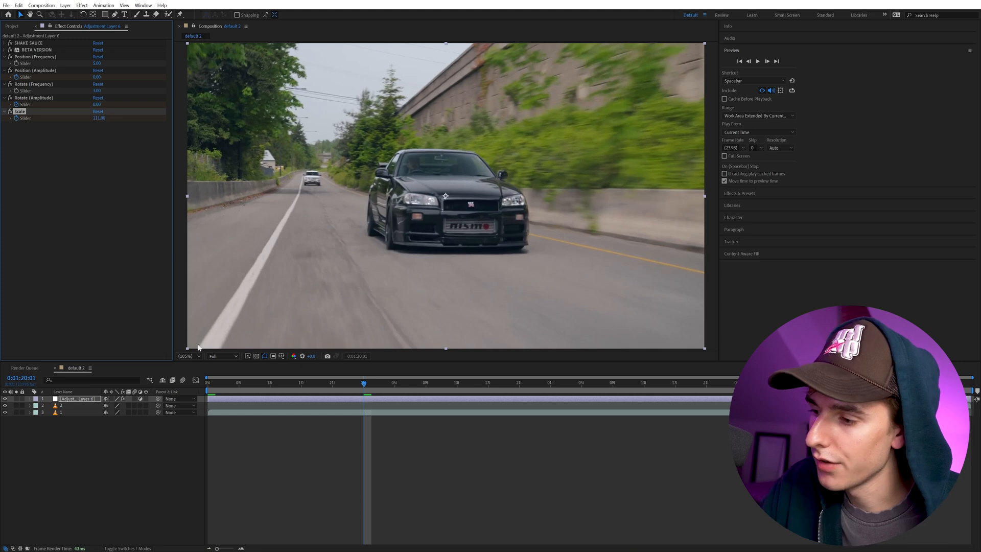
click(26, 399)
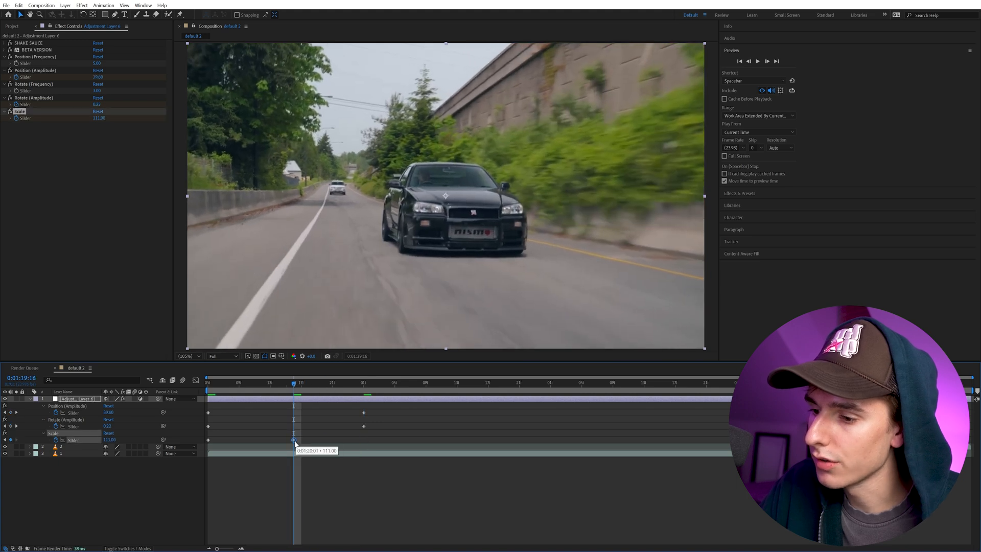
click(208, 440)
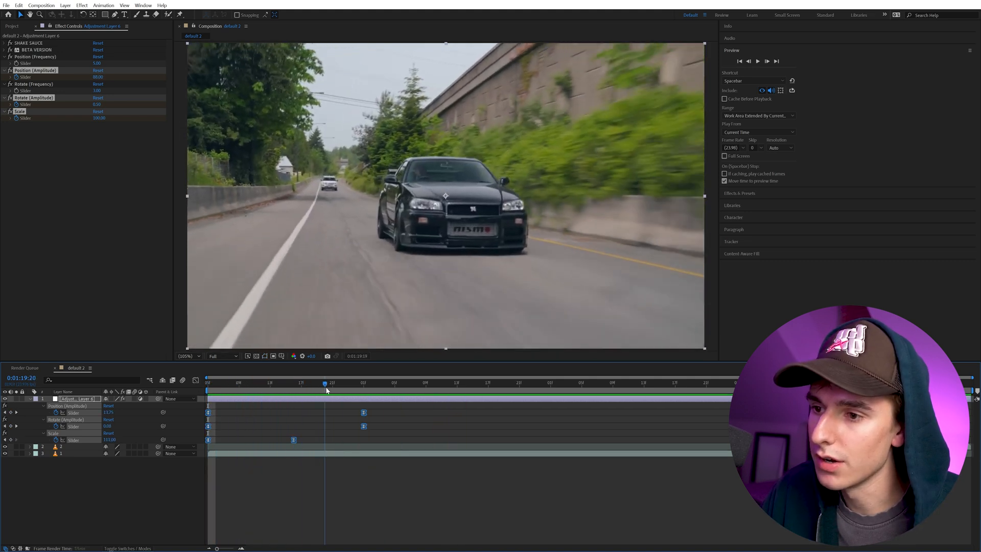
click(730, 383)
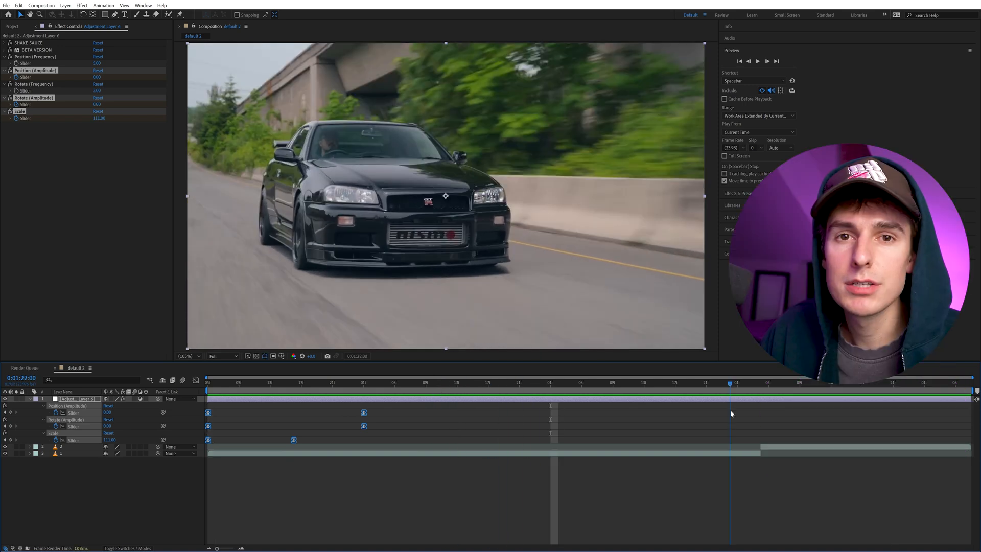
Add raised Scale and Position Amplitude keyframes around the cut to the side-view clip
click(769, 382)
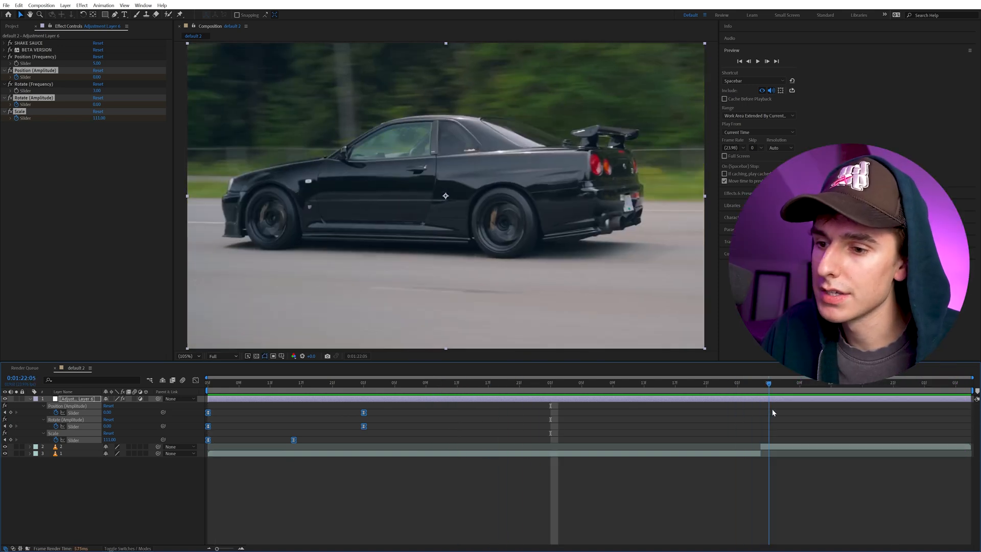
click(748, 61)
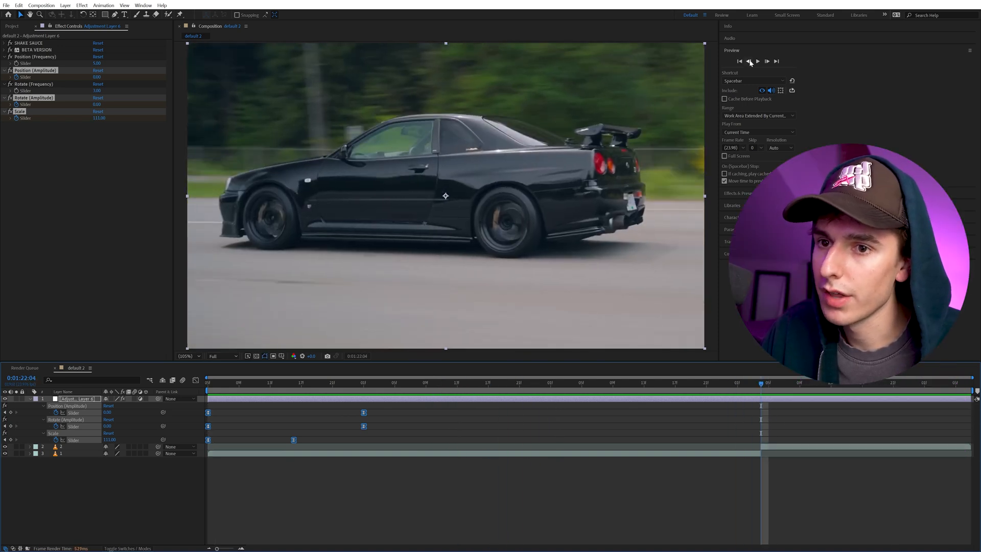
click(748, 61)
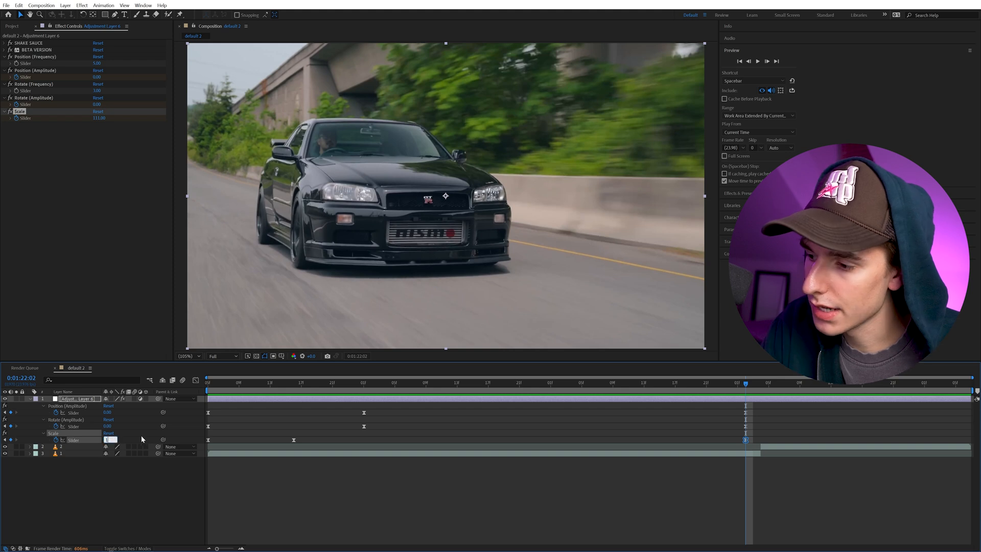
click(457, 382)
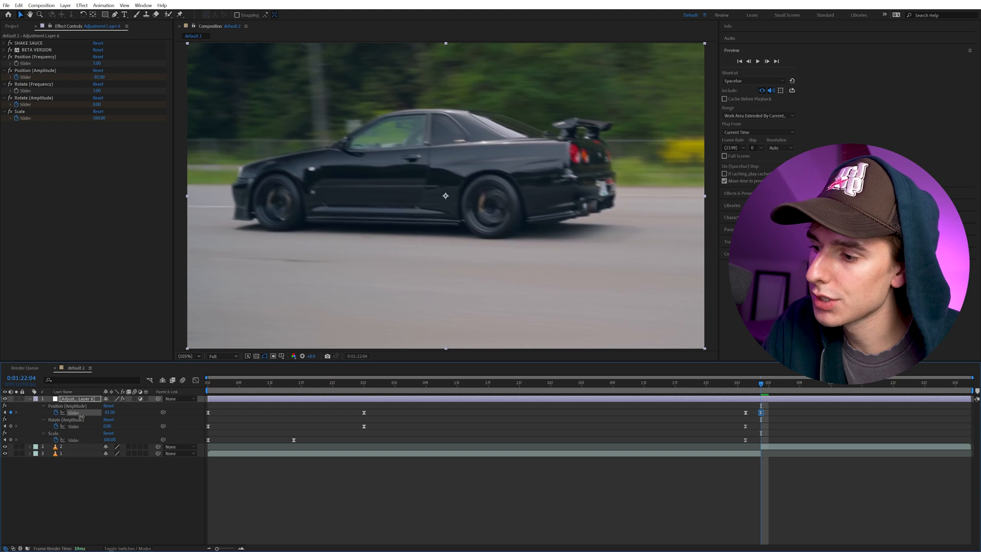
click(34, 70)
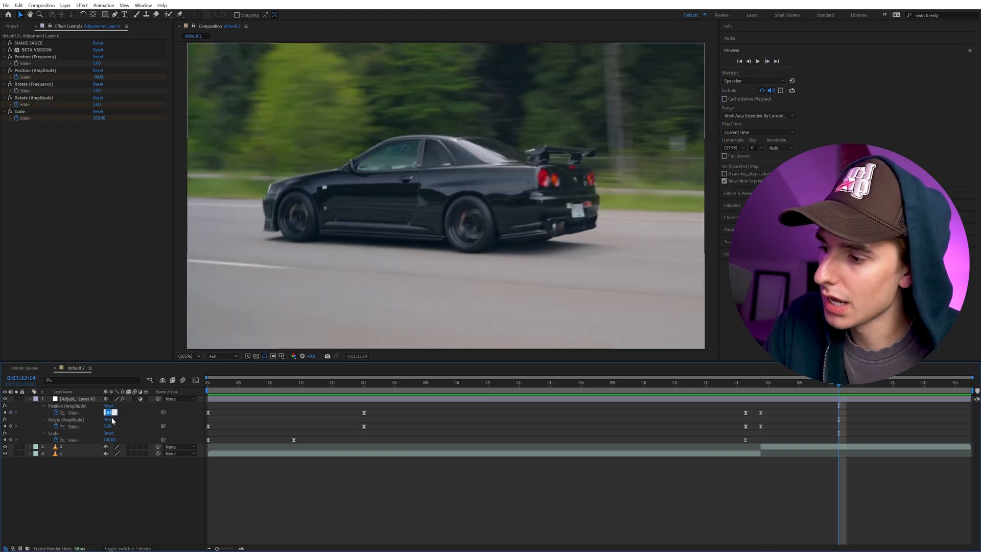
click(690, 382)
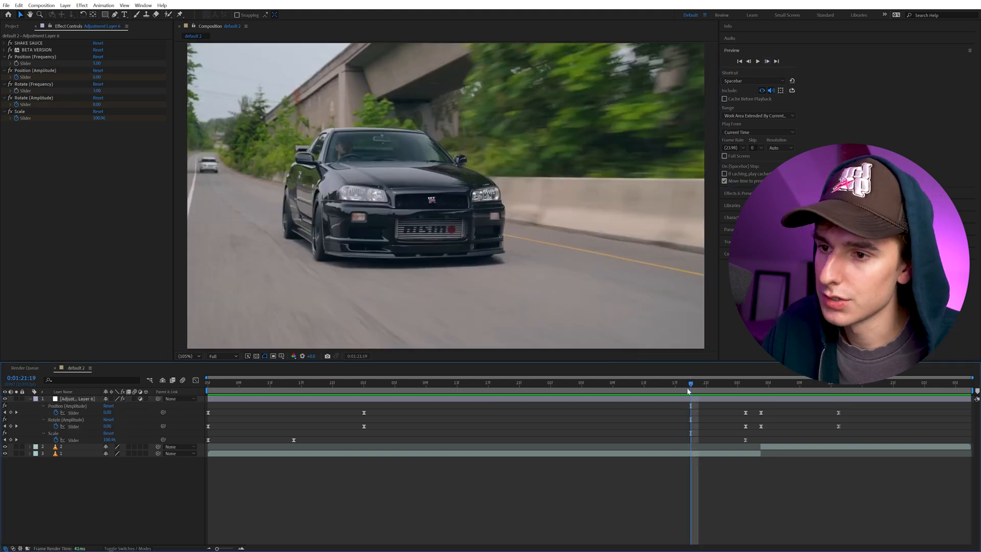